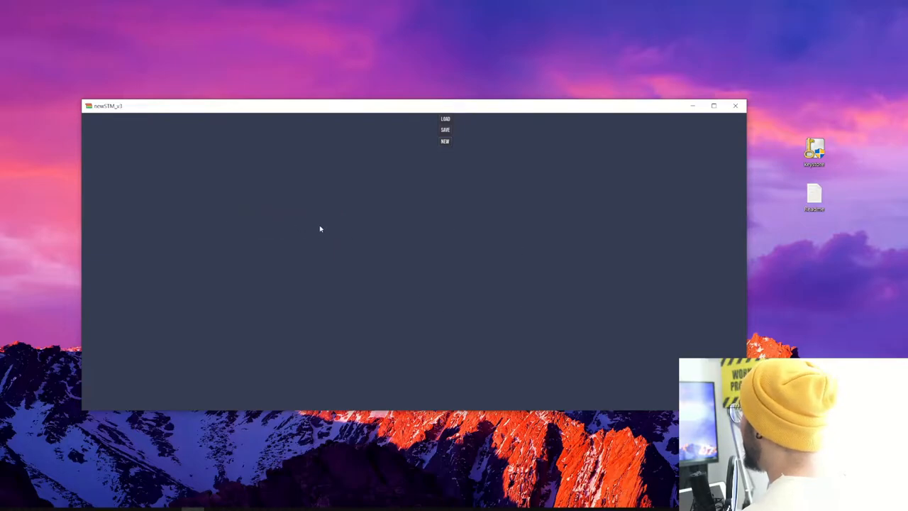
Step: Close the running newSTM_v3 app window to return to the Godot editor
{"action": "left_click", "coordinate": [736, 106]}
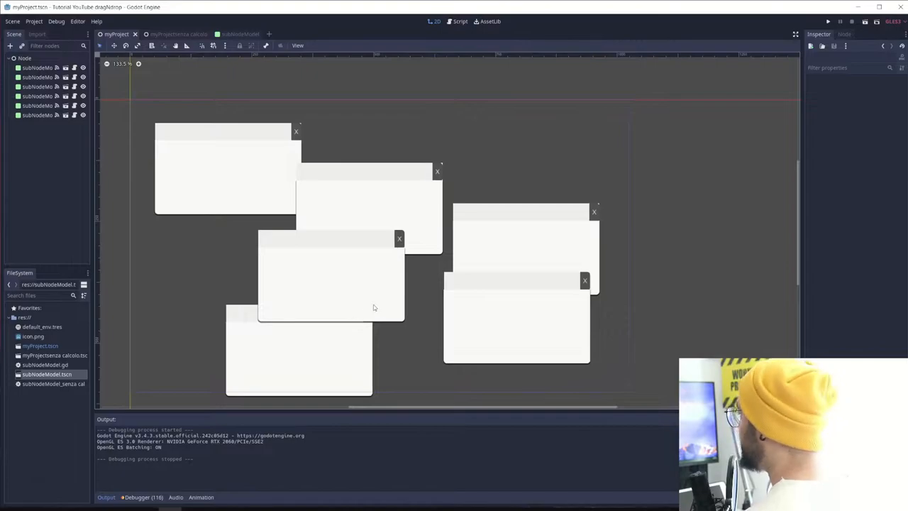
Step: Run the panel demo and drag two colored panels up and left into overlapping positions
{"action": "left_click", "coordinate": [170, 33]}
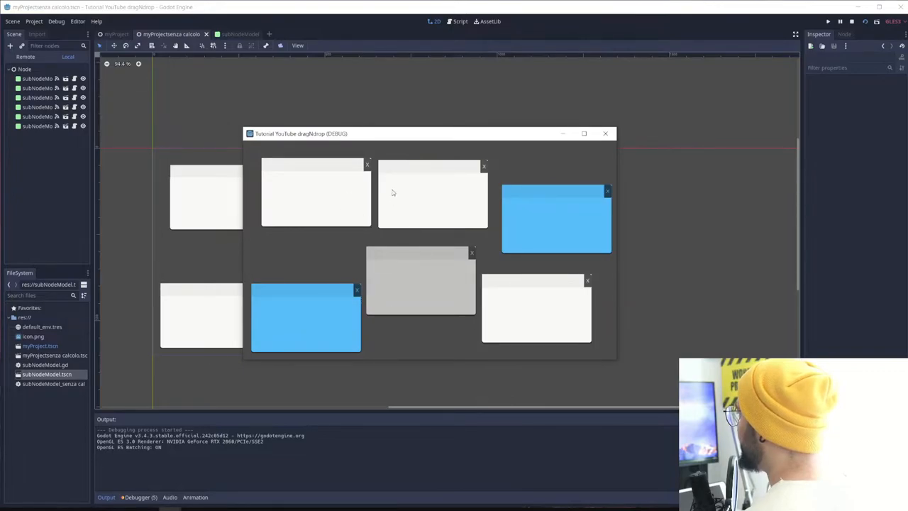
{"action": "mouse_move", "coordinate": [465, 171]}
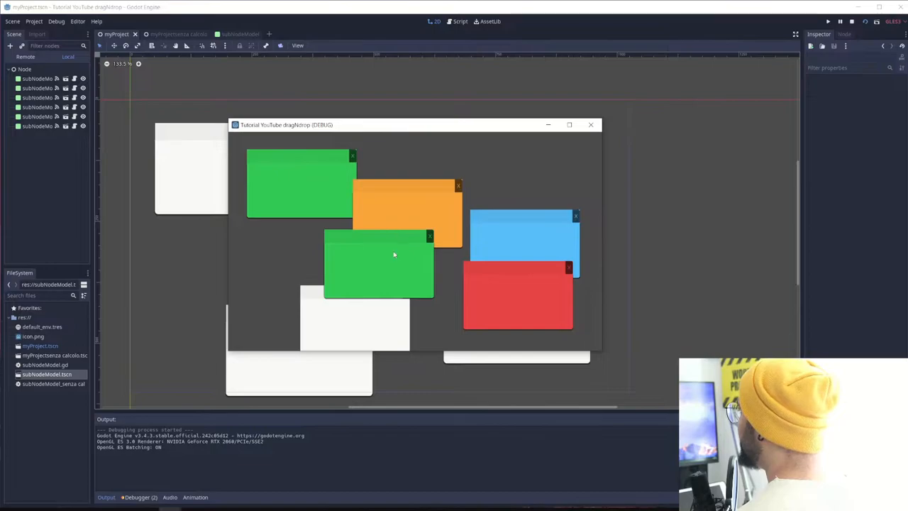
{"action": "left_click_drag", "start_coordinate": [395, 254], "coordinate": [301, 227]}
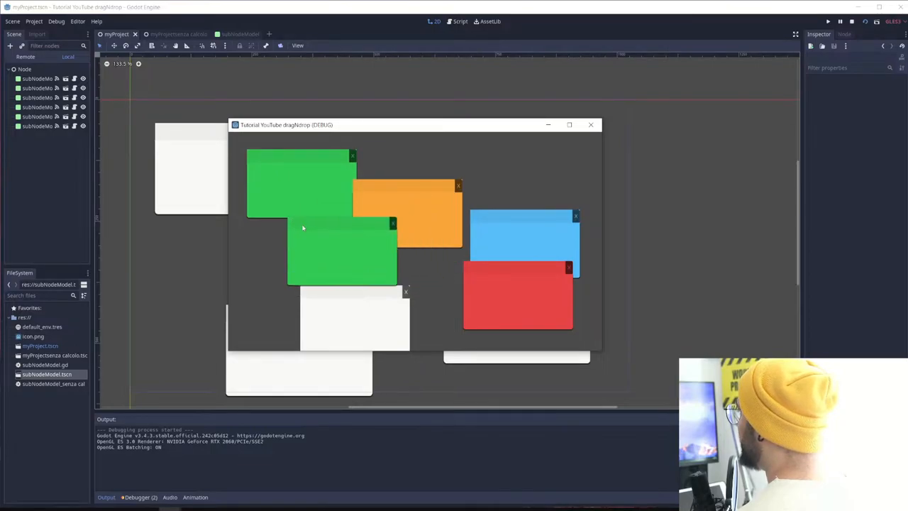
{"action": "left_click_drag", "start_coordinate": [518, 294], "coordinate": [433, 238]}
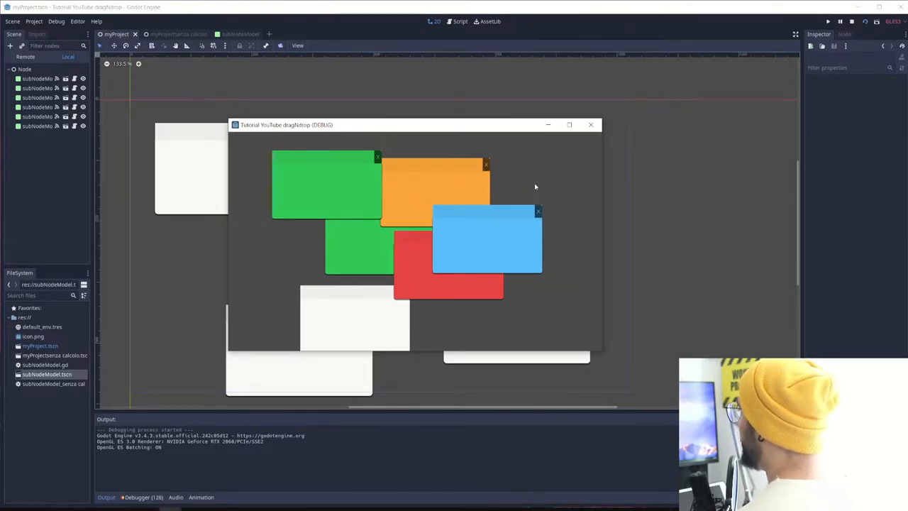
{"action": "mouse_move", "coordinate": [551, 195]}
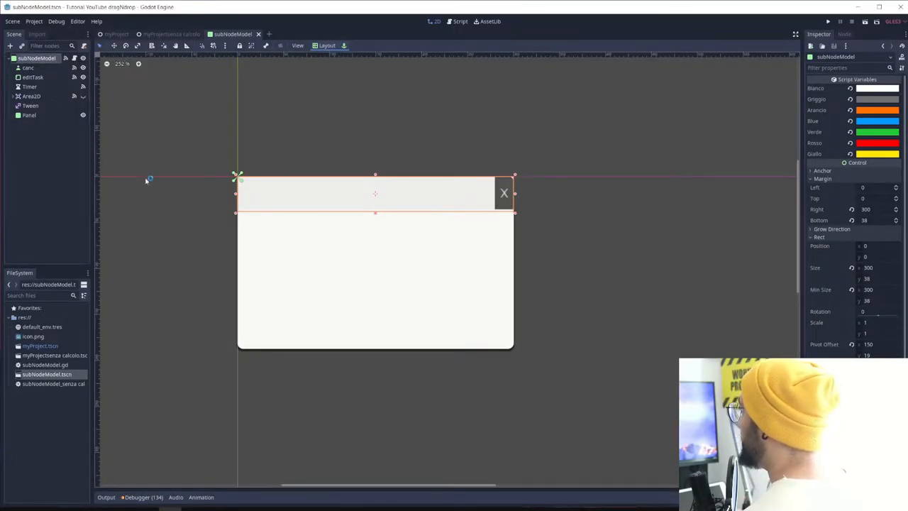
{"action": "mouse_move", "coordinate": [284, 187]}
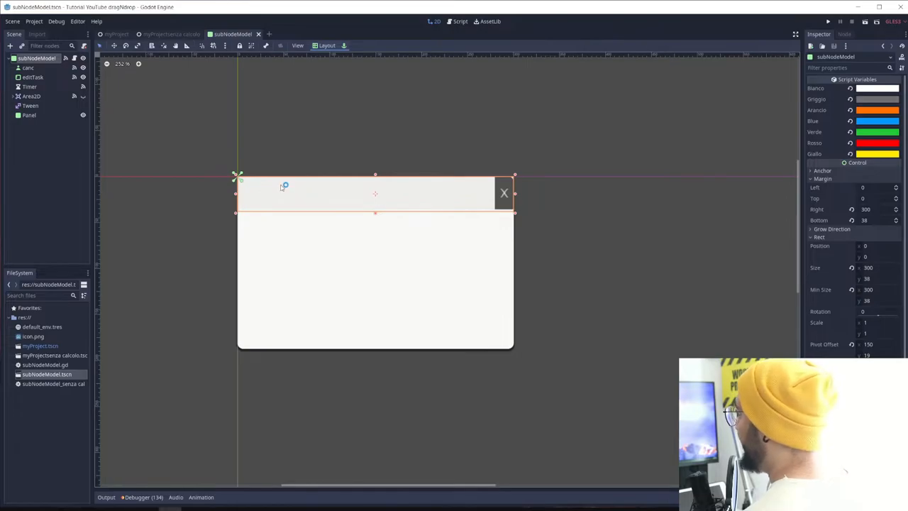
{"action": "mouse_move", "coordinate": [477, 206]}
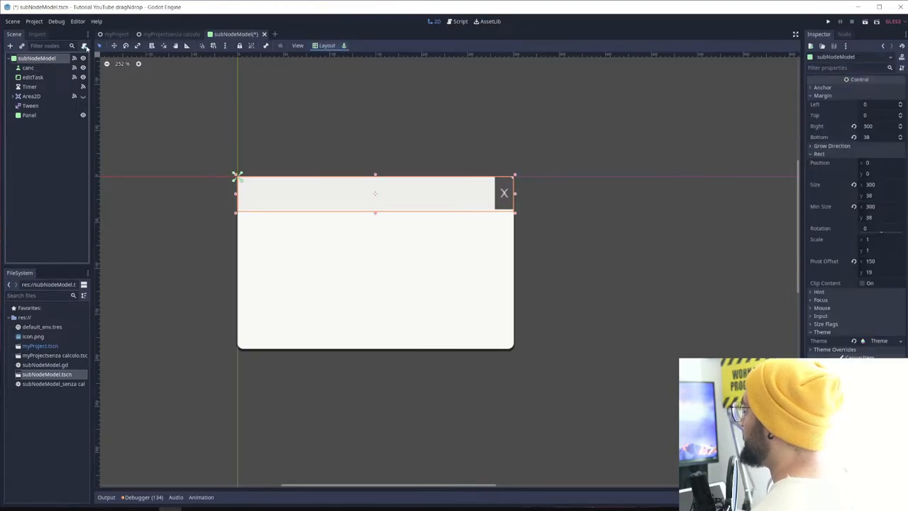
Step: Replace the subNodeModel panel's script with subNodeModelaaa.gd
{"action": "left_click", "coordinate": [460, 20]}
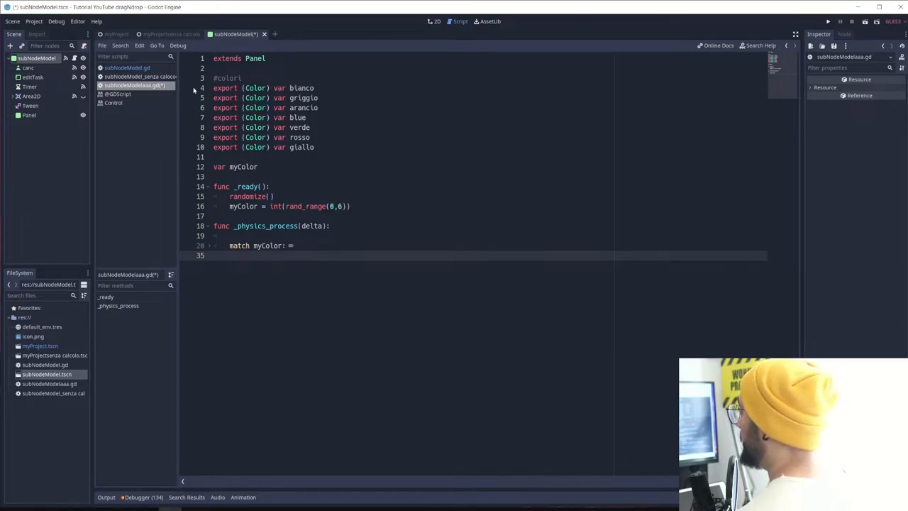
{"action": "mouse_move", "coordinate": [370, 140]}
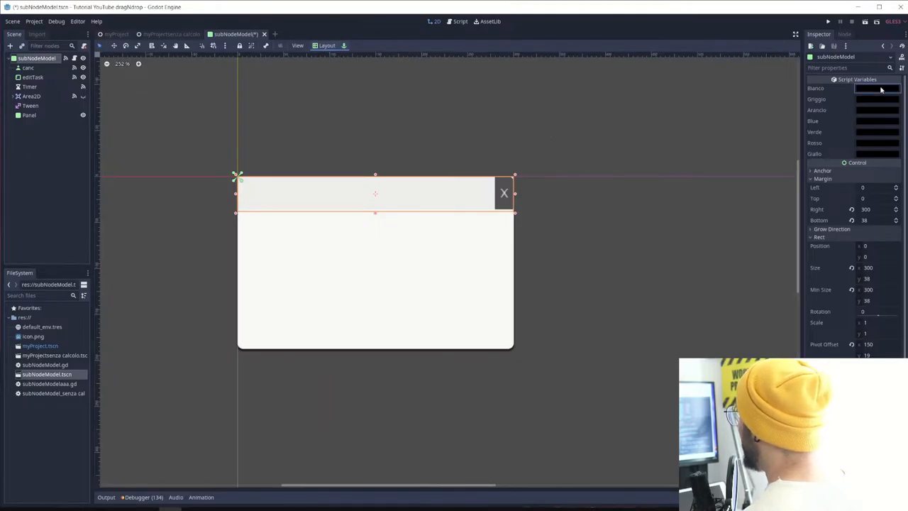
Step: Pick a palette color for the white color variable in Script Variables
{"action": "left_click", "coordinate": [877, 88]}
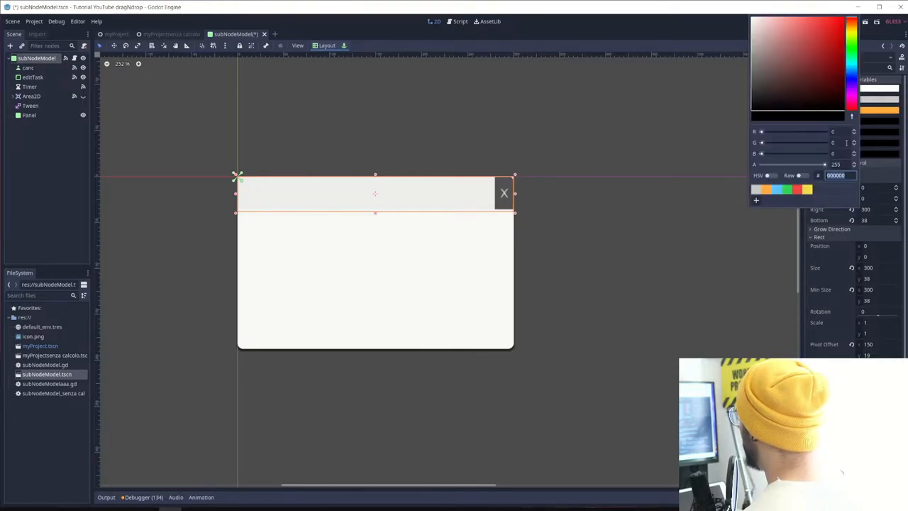
{"action": "left_click", "coordinate": [459, 21]}
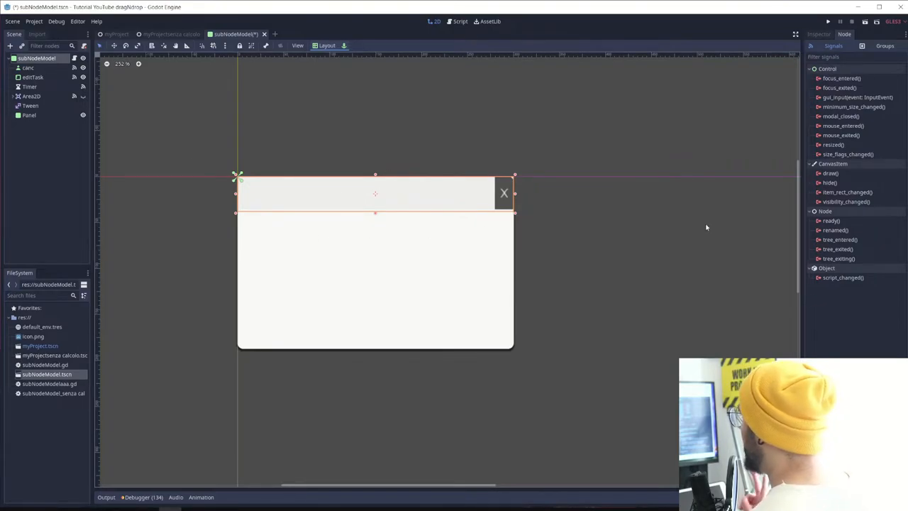
Step: Connect the panel's mouse_entered and mouse_exited signals to its script
{"action": "double_click", "coordinate": [843, 125]}
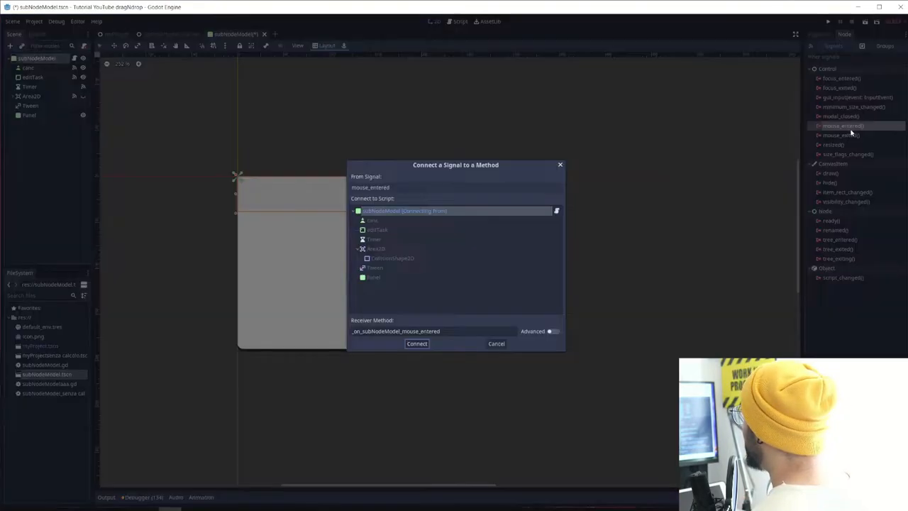
{"action": "left_click", "coordinate": [417, 343]}
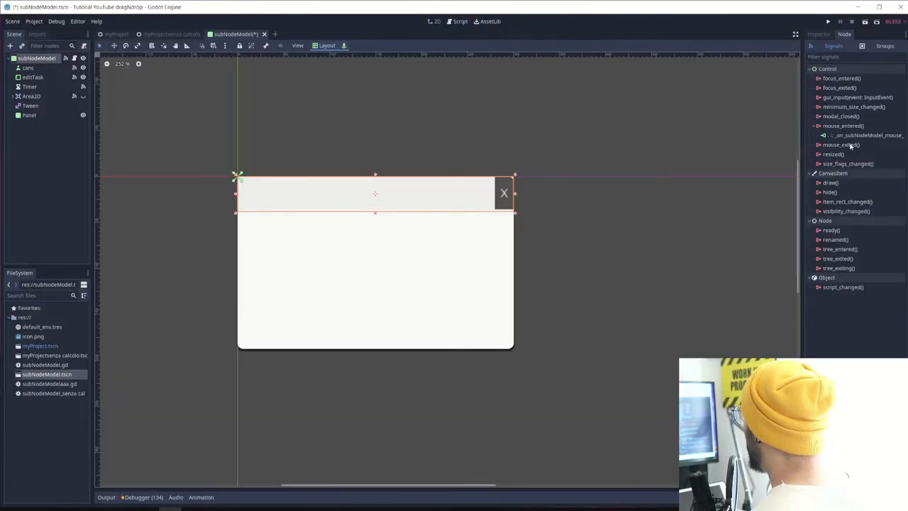
{"action": "double_click", "coordinate": [841, 145]}
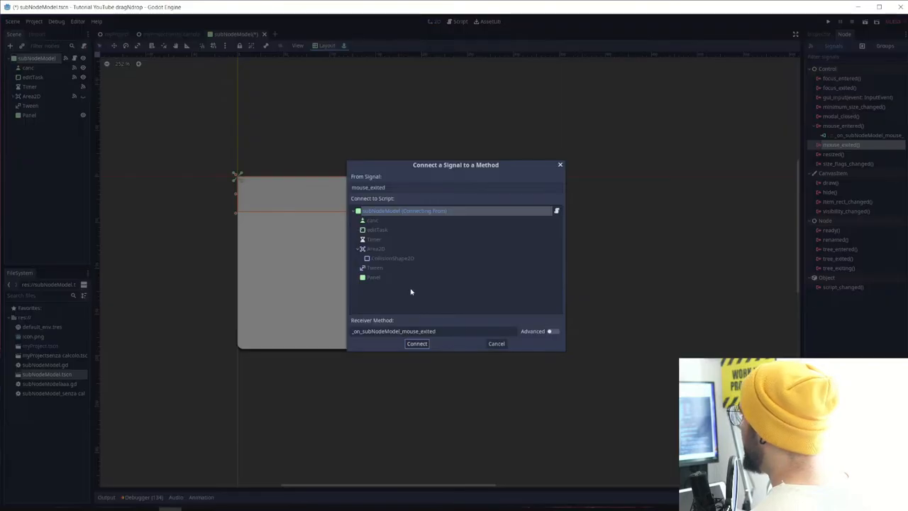
{"action": "left_click", "coordinate": [417, 344]}
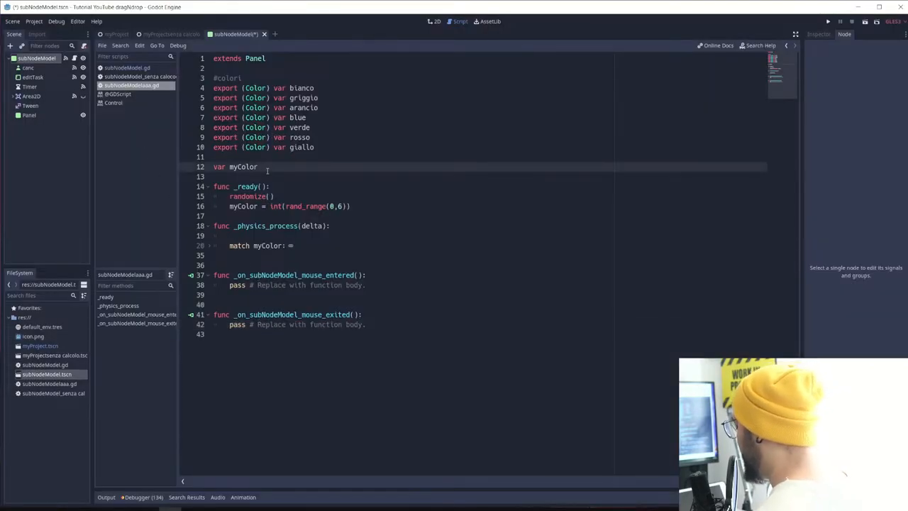
Step: Declare 'var dragReady = false' and set dragReady true on mouse enter, false on exit
{"action": "key", "text": "Return"}
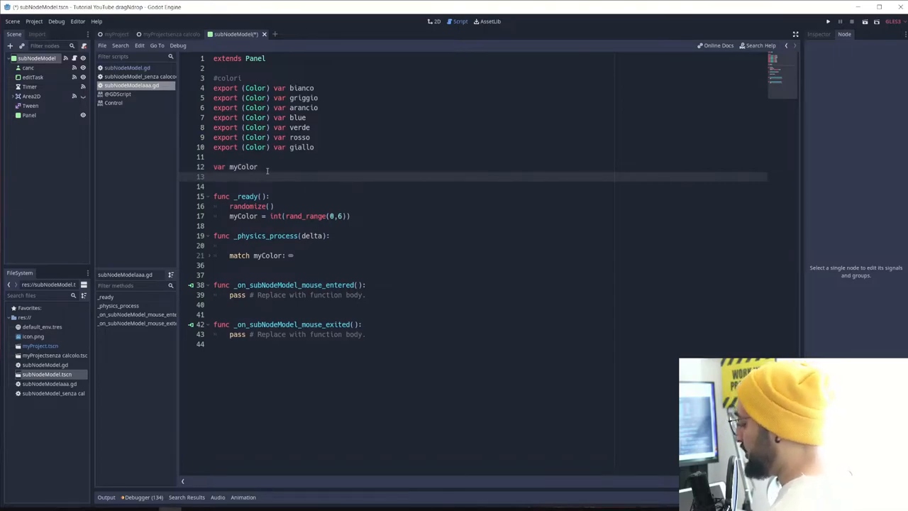
{"action": "type", "text": "var dragReady"}
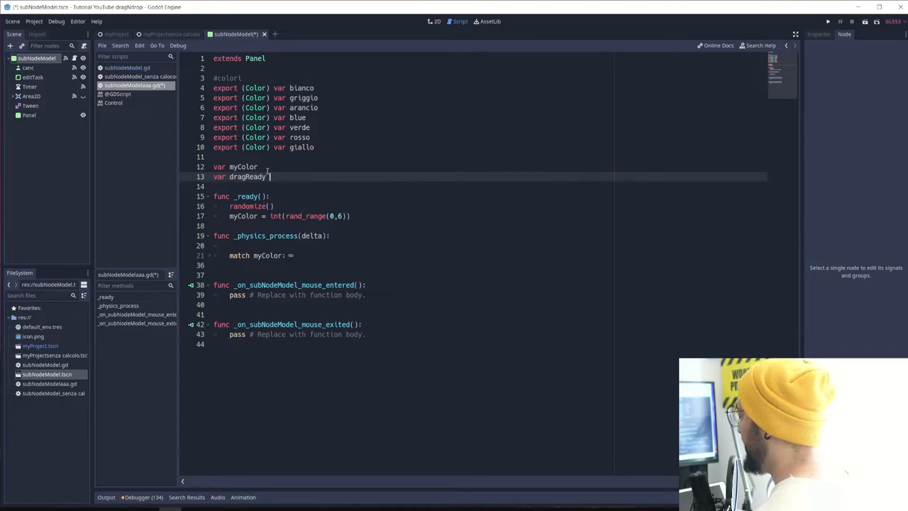
{"action": "type", "text": "= fal"}
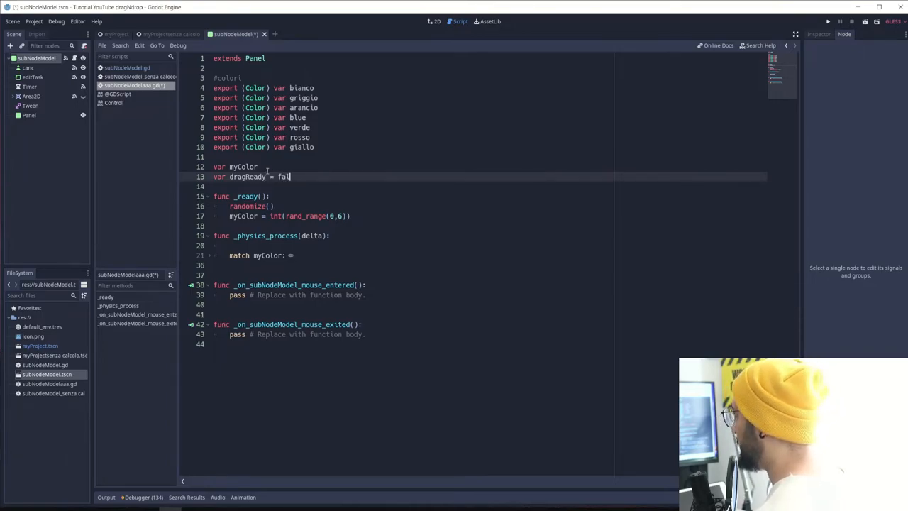
{"action": "type", "text": "se"}
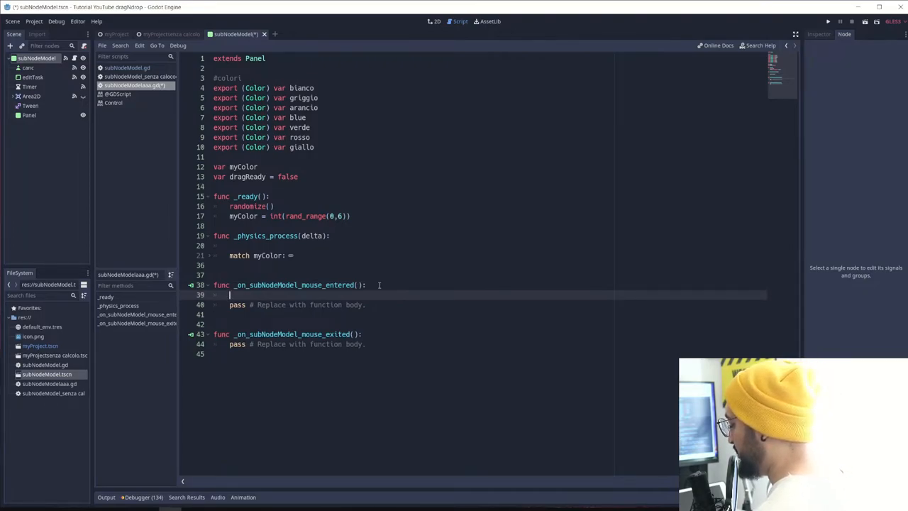
{"action": "type", "text": "dragReady = true"}
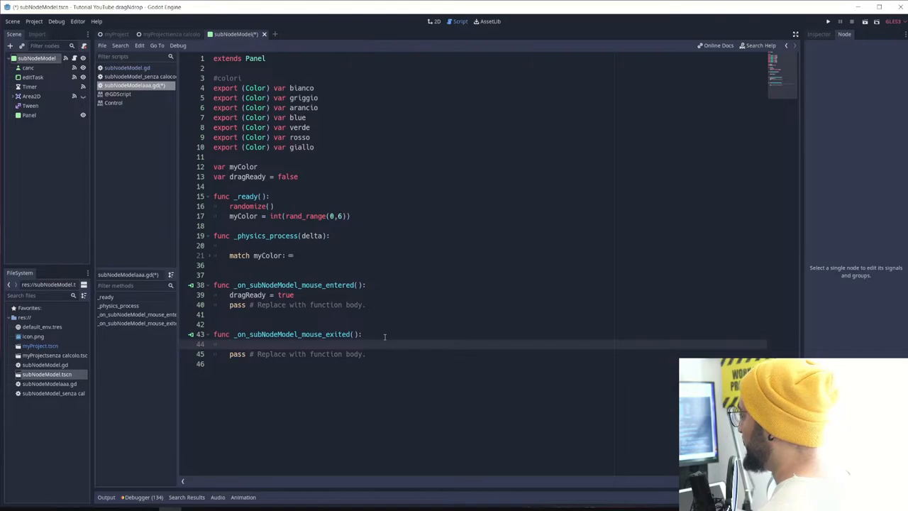
{"action": "type", "text": "a"}
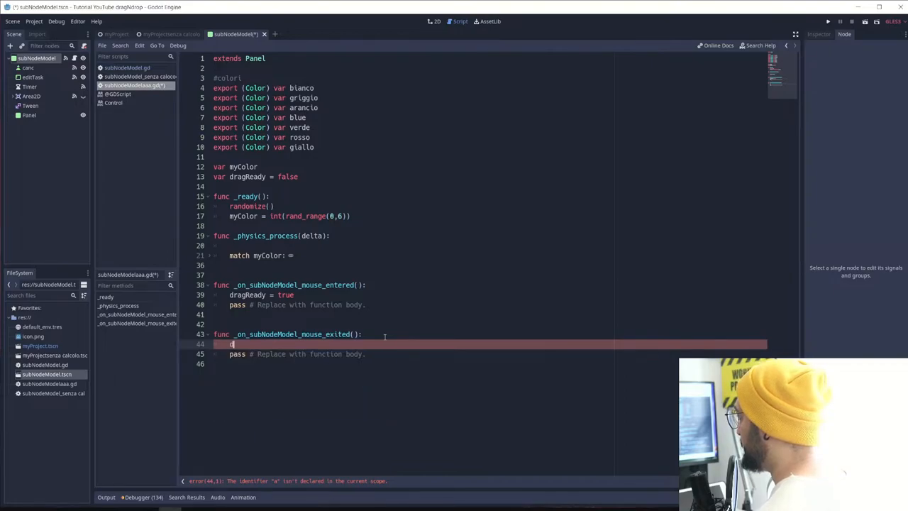
{"action": "type", "text": "ragReady ="}
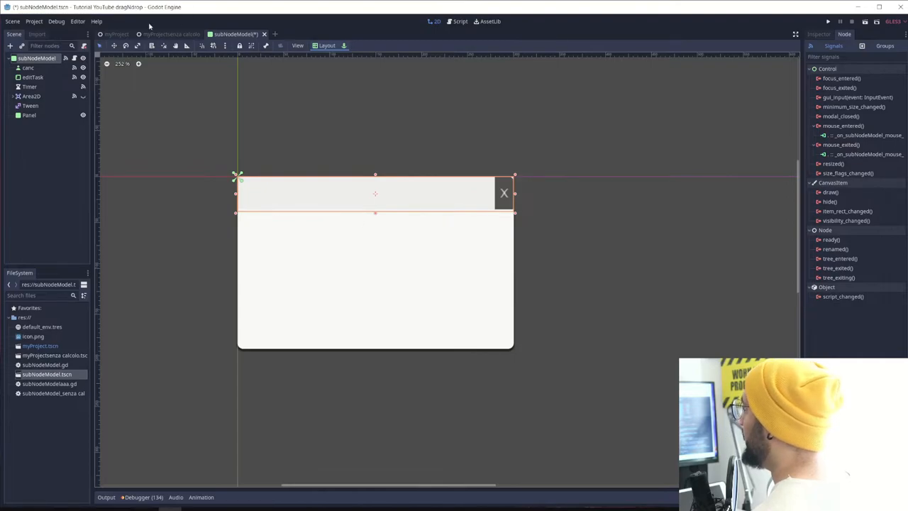
Step: Declare a myClickPos variable in the panel script
{"action": "left_click", "coordinate": [460, 21]}
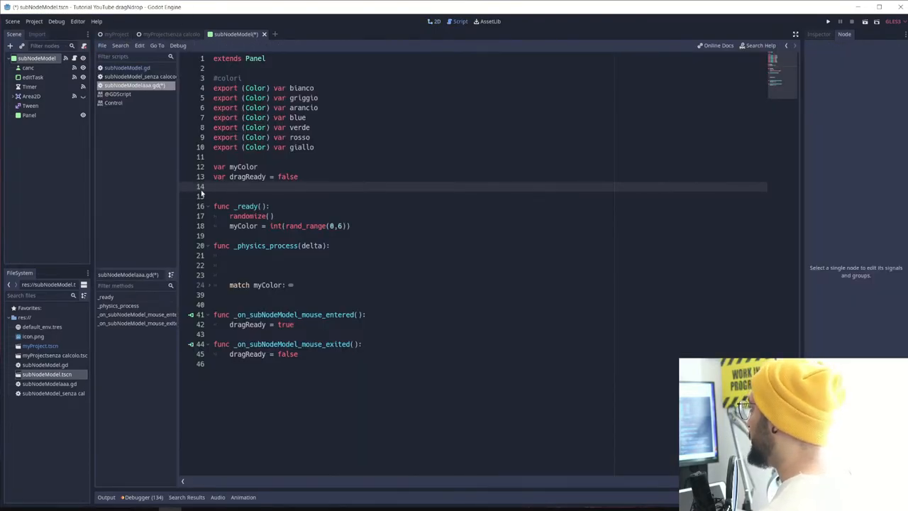
{"action": "type", "text": "var"}
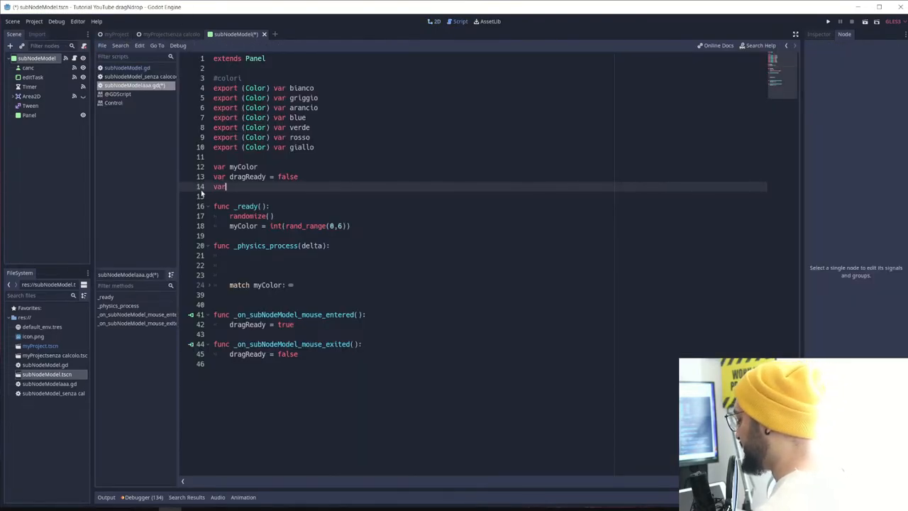
{"action": "type", "text": "myC"}
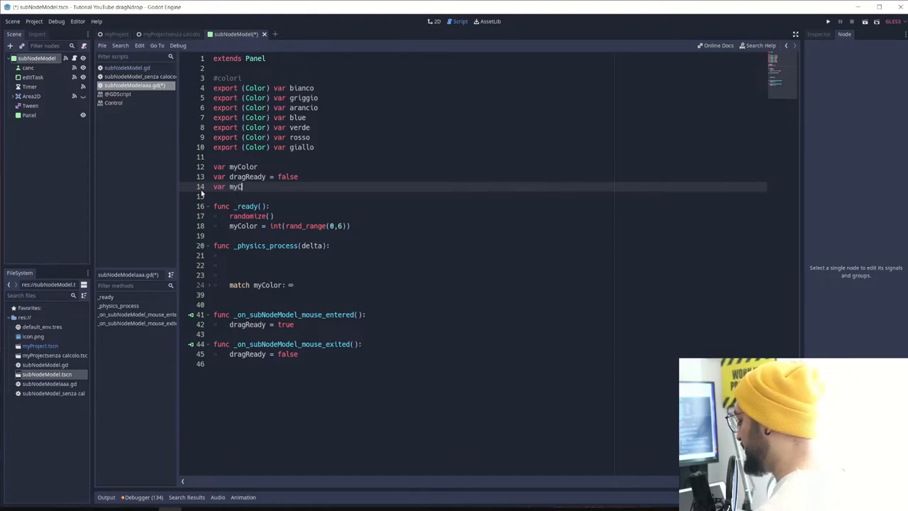
{"action": "type", "text": "lickPos"}
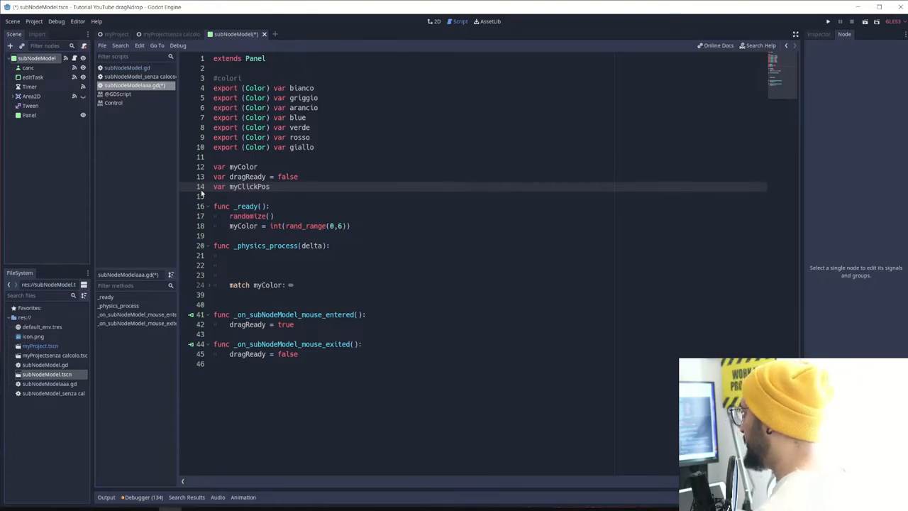
Step: Declare 'var myDistance = Vector2(0,0)' and open Project Settings
{"action": "type", "text": "var"}
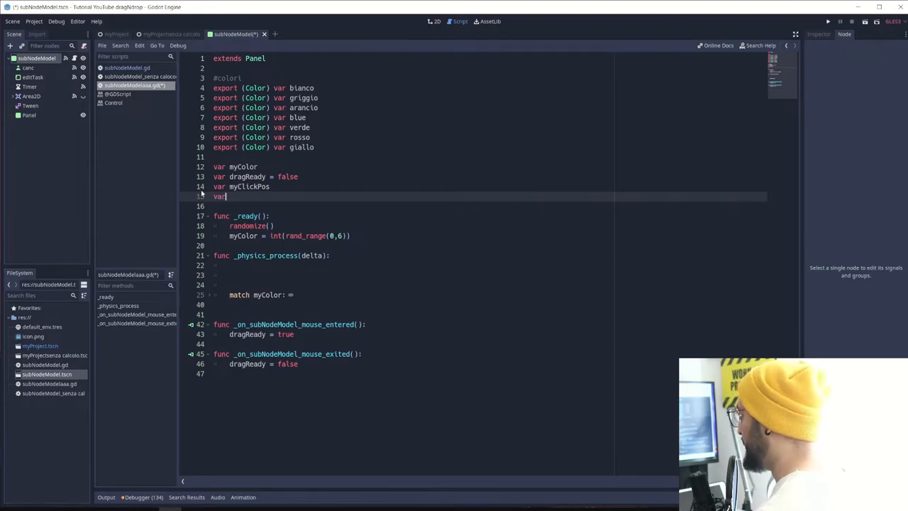
{"action": "type", "text": "m"}
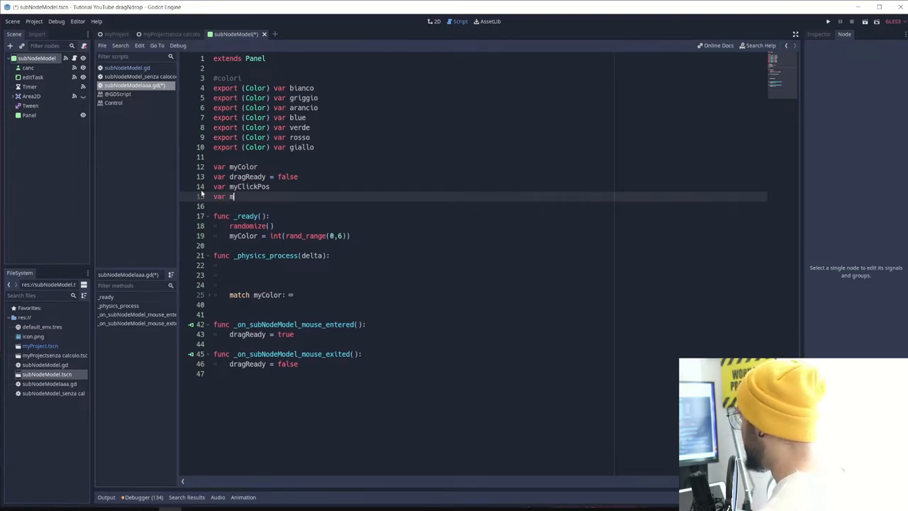
{"action": "type", "text": "yDistance ="}
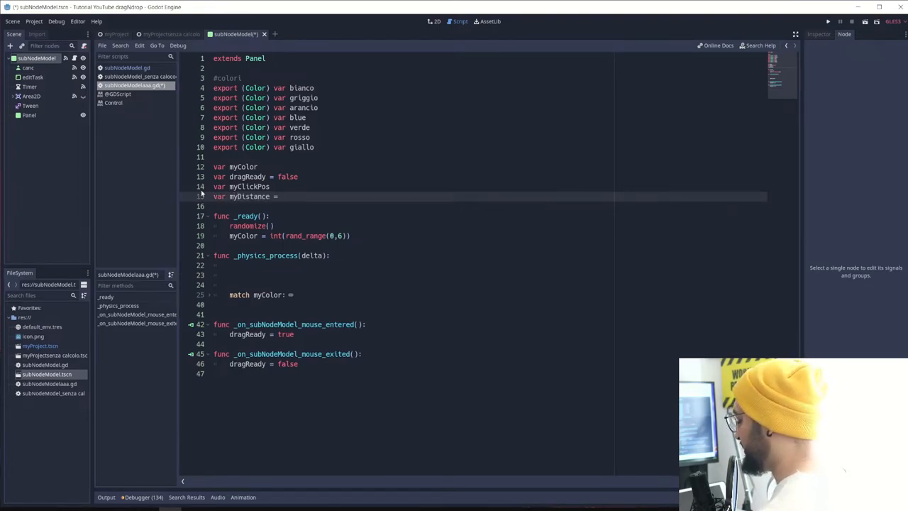
{"action": "type", "text": "Vect"}
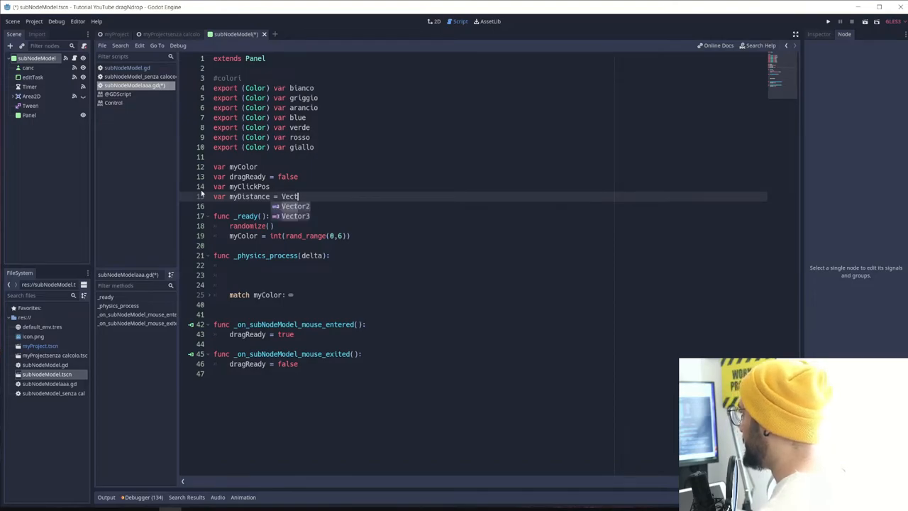
{"action": "left_click", "coordinate": [294, 206]}
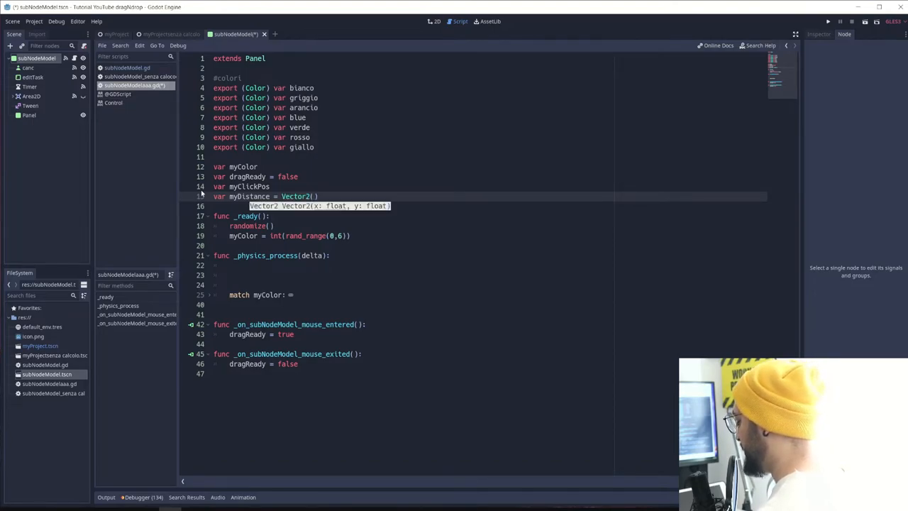
{"action": "type", "text": "0,0"}
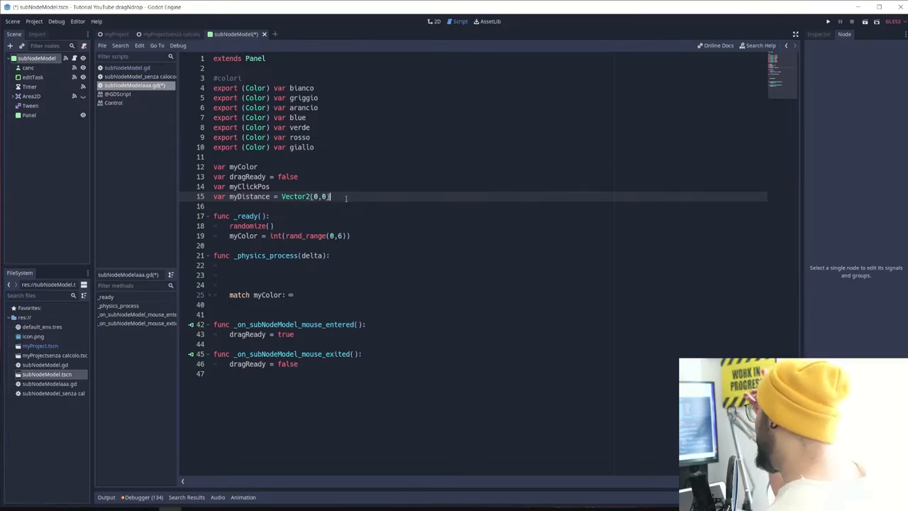
{"action": "left_click", "coordinate": [230, 265]}
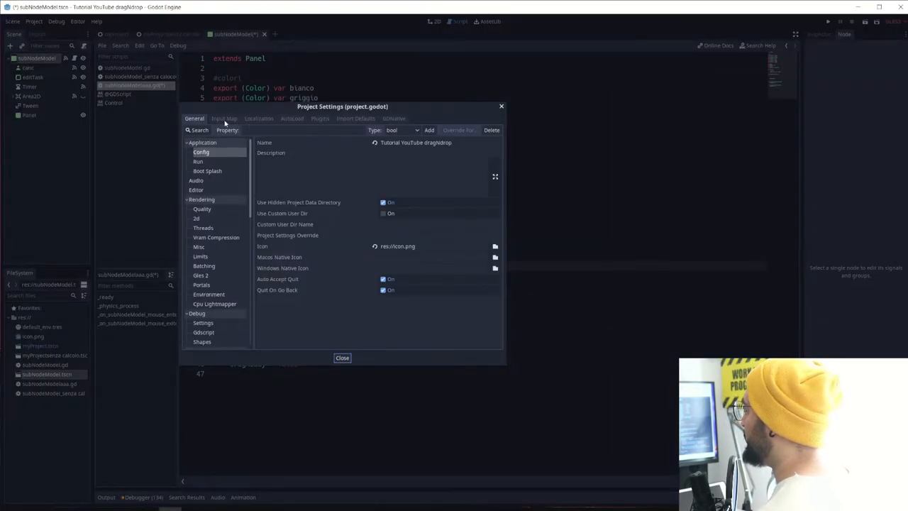
Step: Check the LMC left-mouse action in the Input Map, then close Project Settings
{"action": "left_click", "coordinate": [224, 119]}
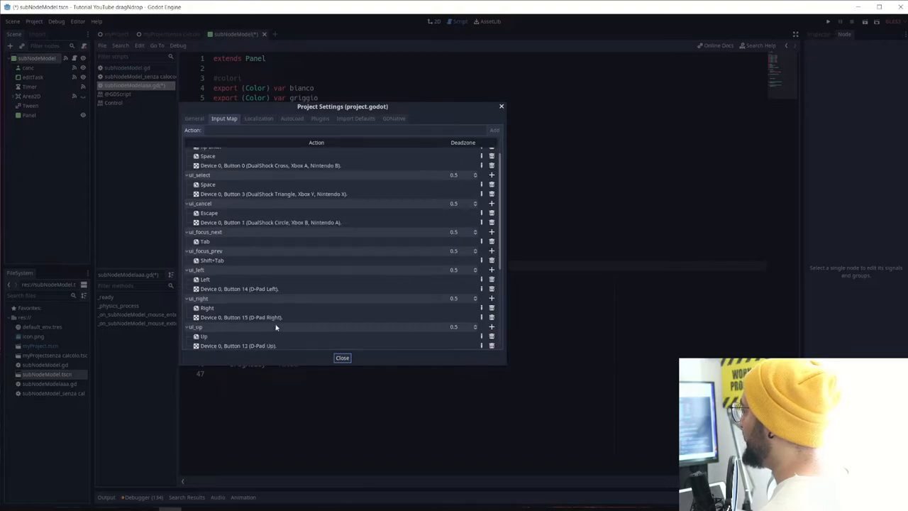
{"action": "scroll", "scroll_direction": "down", "scroll_amount": 3}
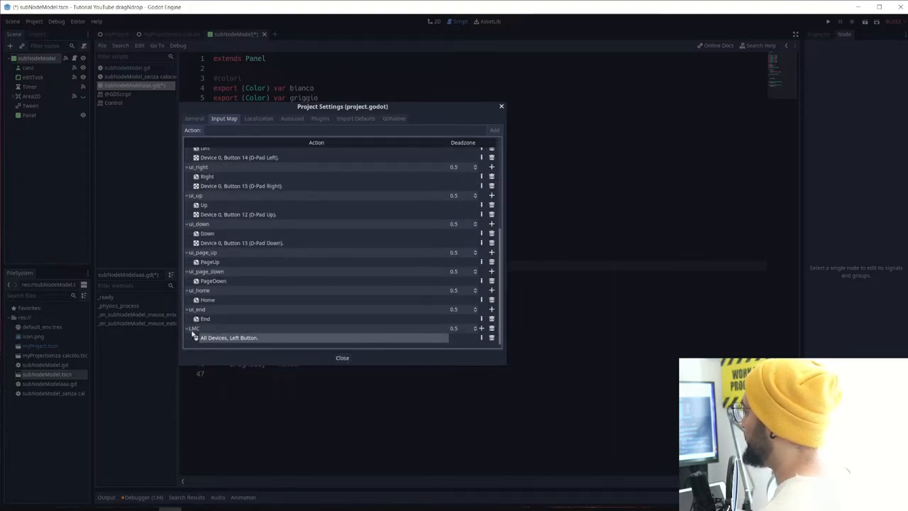
{"action": "left_click", "coordinate": [342, 358]}
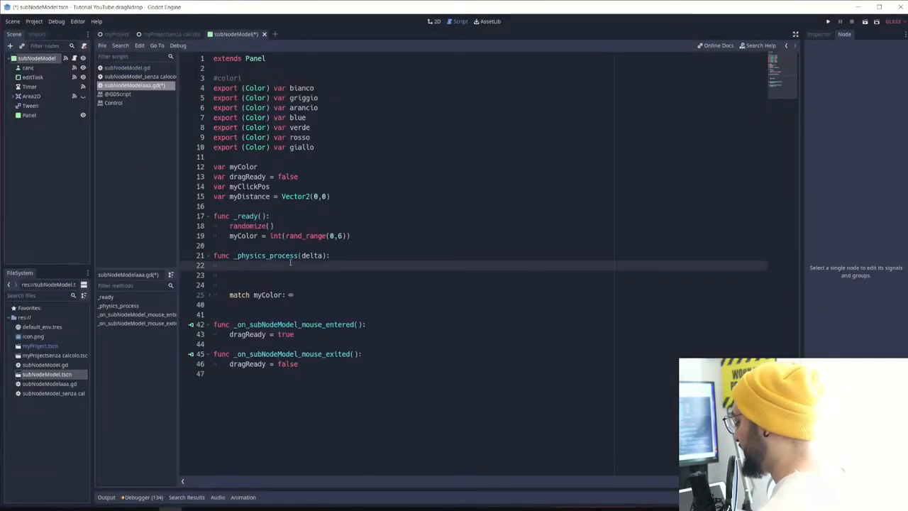
Step: On LMC just pressed with dragReady, store myClickPos and myDistance = get_position()-myClickPos
{"action": "type", "text": "if Inn"}
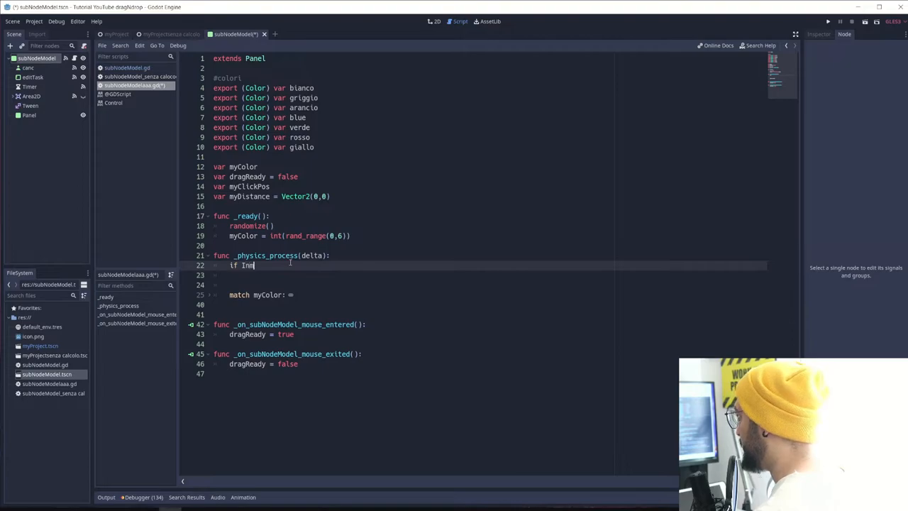
{"action": "type", "text": "put"}
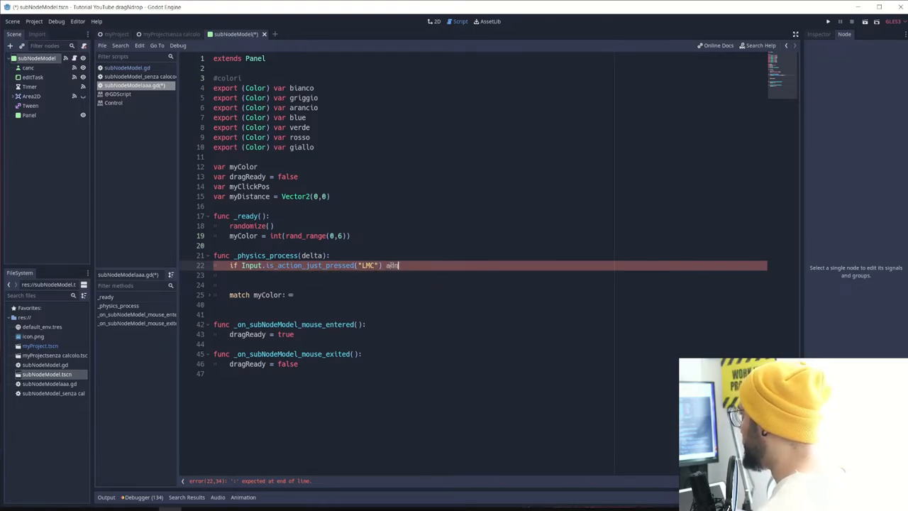
{"action": "type", "text": "bd"}
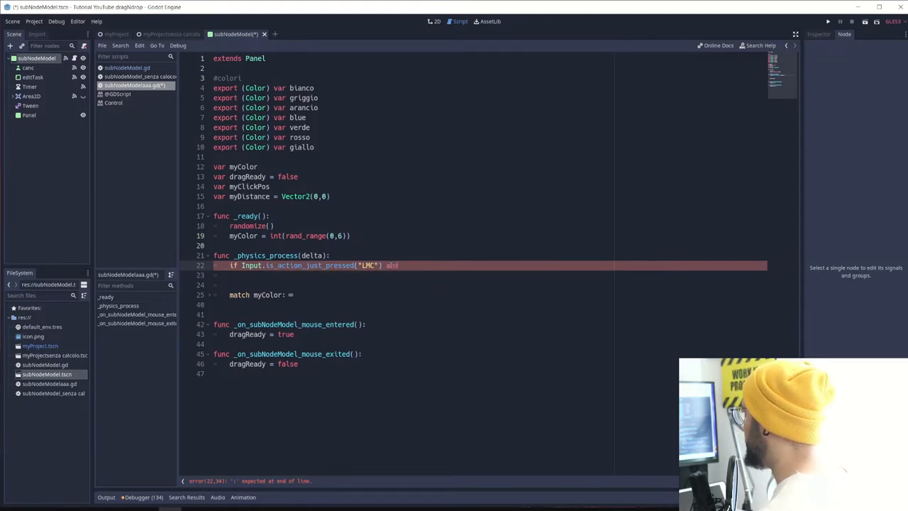
{"action": "type", "text": "dragre"}
{"action": "left_click", "coordinate": [489, 274]}
{"action": "type", "text": "myClickPos"}
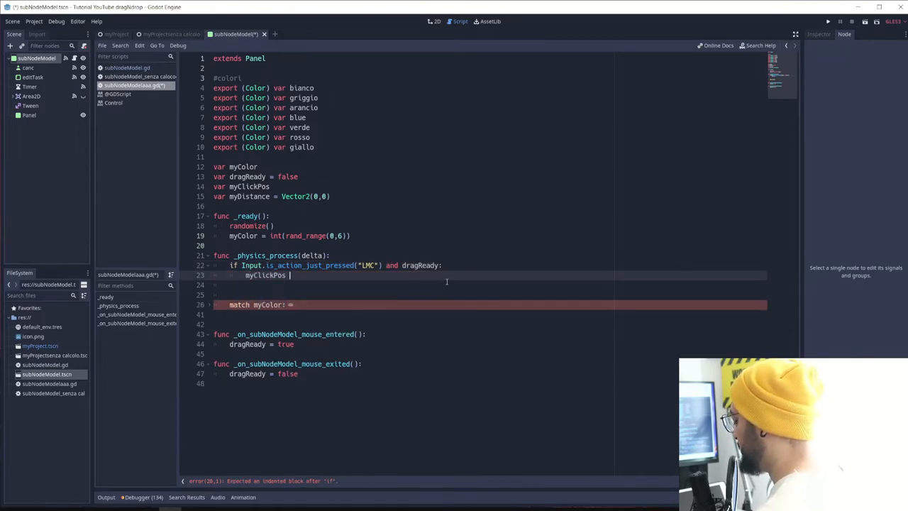
{"action": "type", "text": "= get_global_mouse_position("}
{"action": "left_click", "coordinate": [490, 284]}
{"action": "type", "text": "myDistance = get_position("}
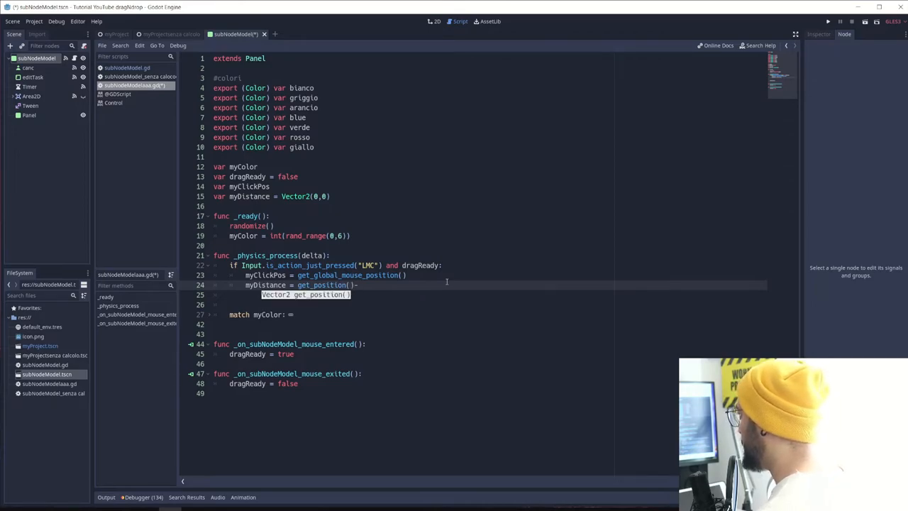
{"action": "type", "text": "-myClickPos"}
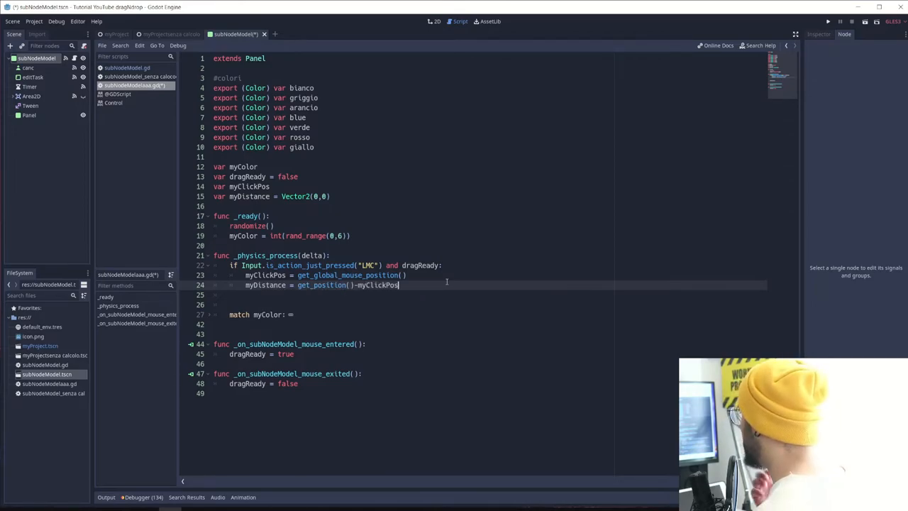
{"action": "key", "text": "Return"}
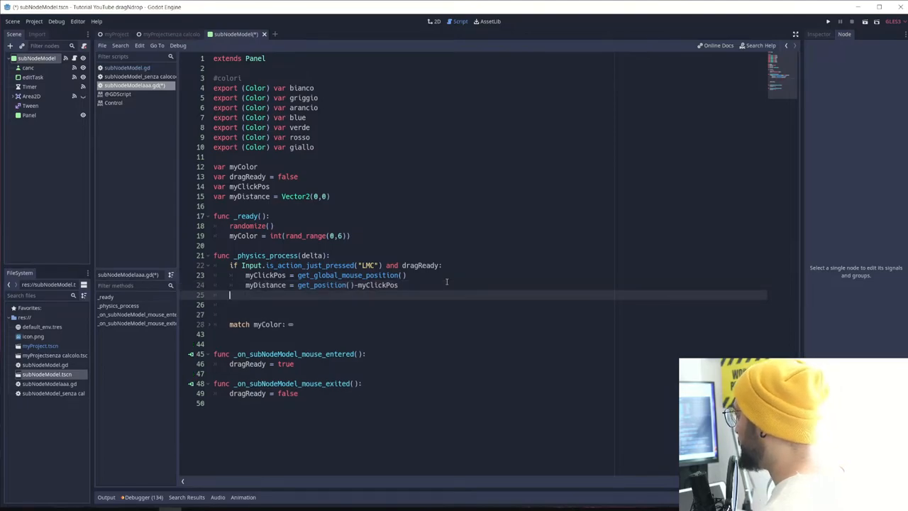
Step: While LMC is pressed with dragReady, set_position(get_global_mouse_position()+myDistance)
{"action": "key", "text": "Return"}
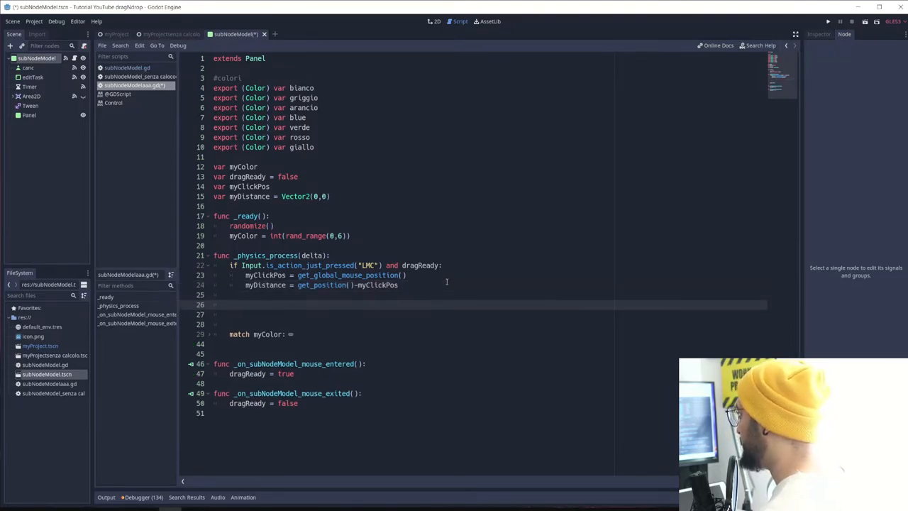
{"action": "type", "text": "if Input"}
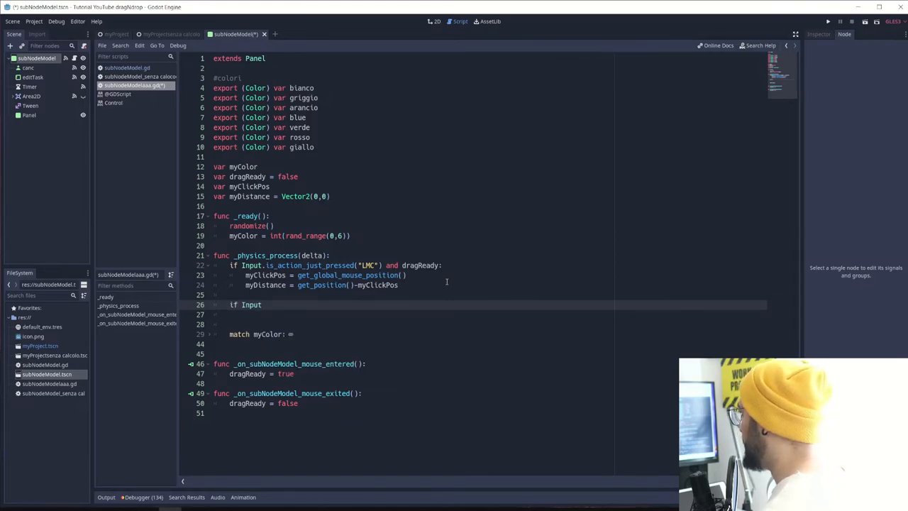
{"action": "type", "text": ".Is"}
{"action": "left_click", "coordinate": [490, 315]}
{"action": "type", "text": "set_position("}
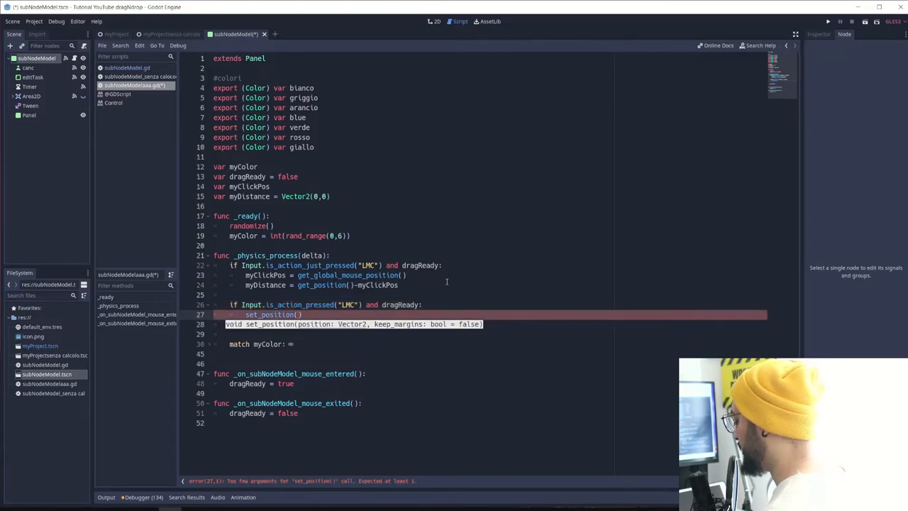
{"action": "type", "text": "get_global_mouse_position()"}
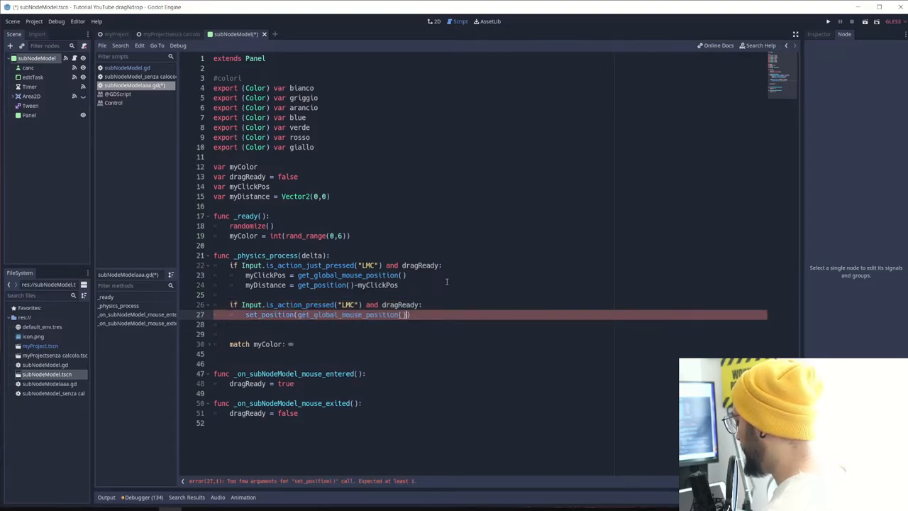
{"action": "type", "text": "+myDistance"}
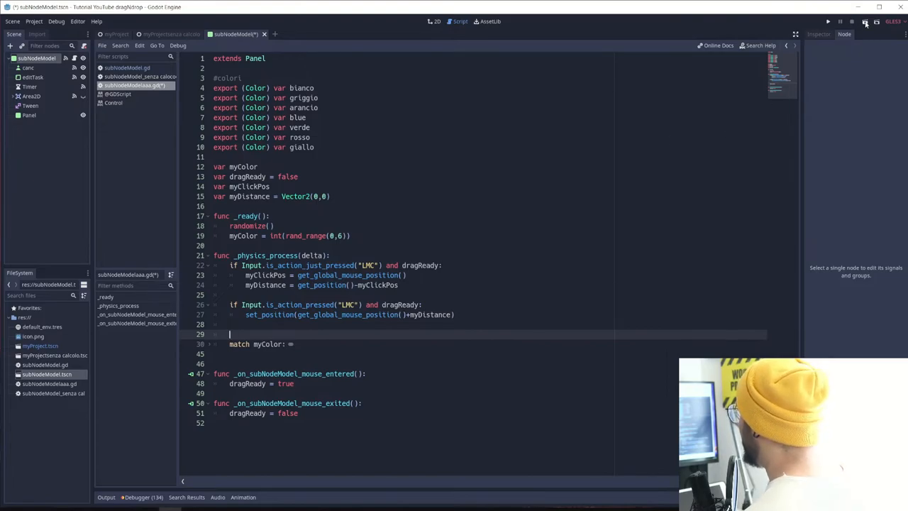
Step: Run the project and drag the orange panel and others into overlapping spots
{"action": "left_click", "coordinate": [827, 22]}
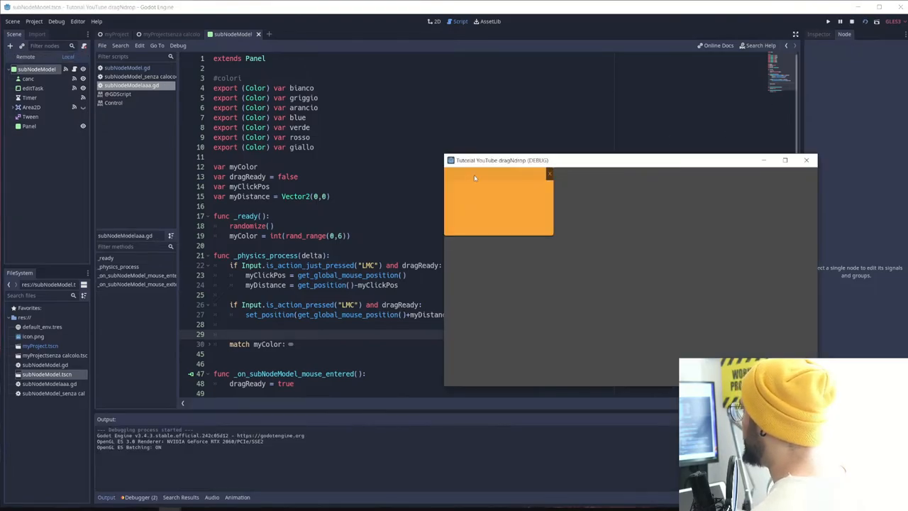
{"action": "left_click_drag", "start_coordinate": [497, 203], "coordinate": [608, 253]}
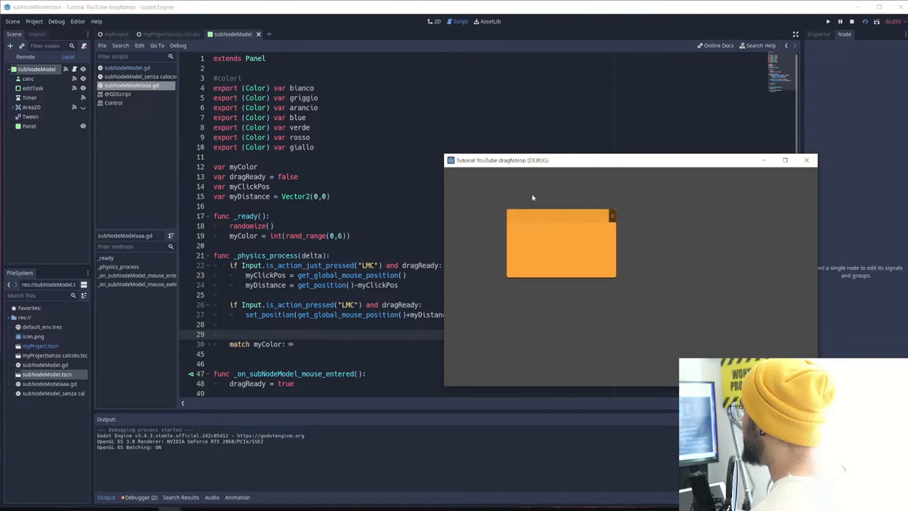
{"action": "left_click_drag", "start_coordinate": [560, 243], "coordinate": [554, 277]}
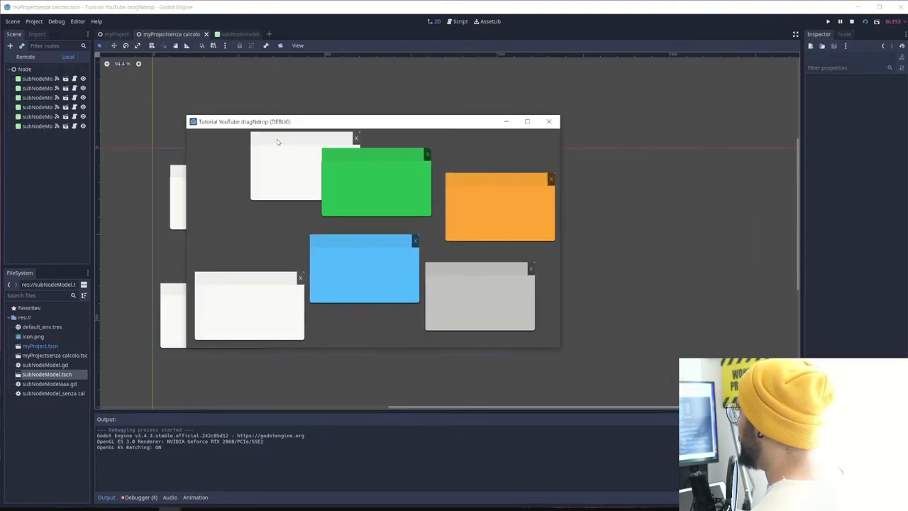
{"action": "left_click_drag", "start_coordinate": [376, 182], "coordinate": [310, 179]}
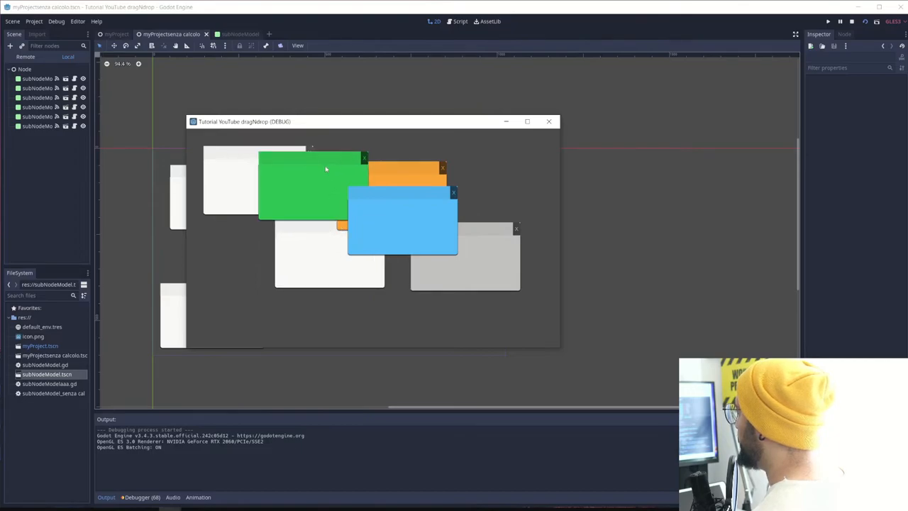
{"action": "left_click_drag", "start_coordinate": [326, 170], "coordinate": [284, 216]}
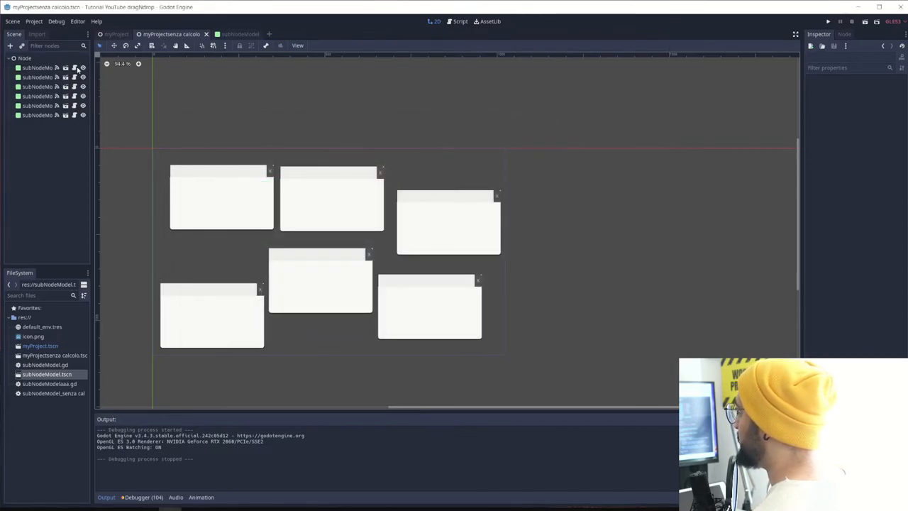
Step: Add raise() as the first line of the just_pressed block, then rerun the scene
{"action": "left_click", "coordinate": [460, 21]}
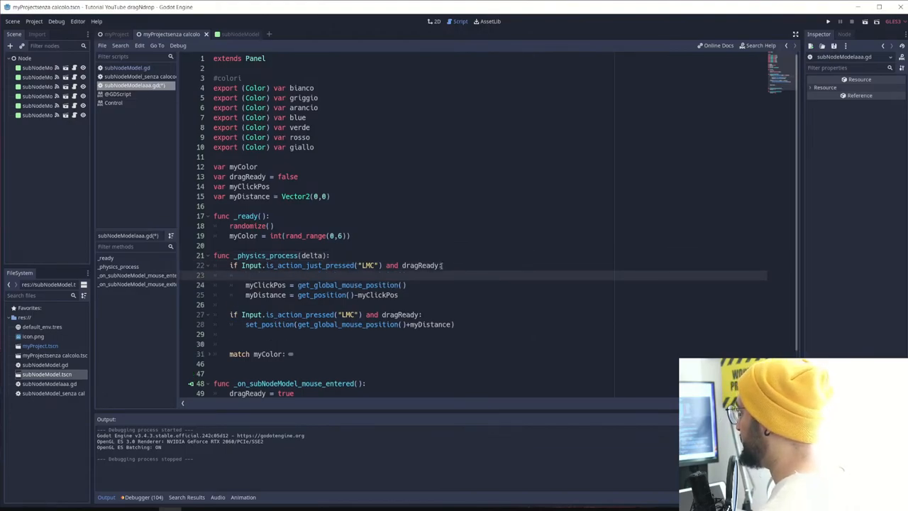
{"action": "type", "text": "raise("}
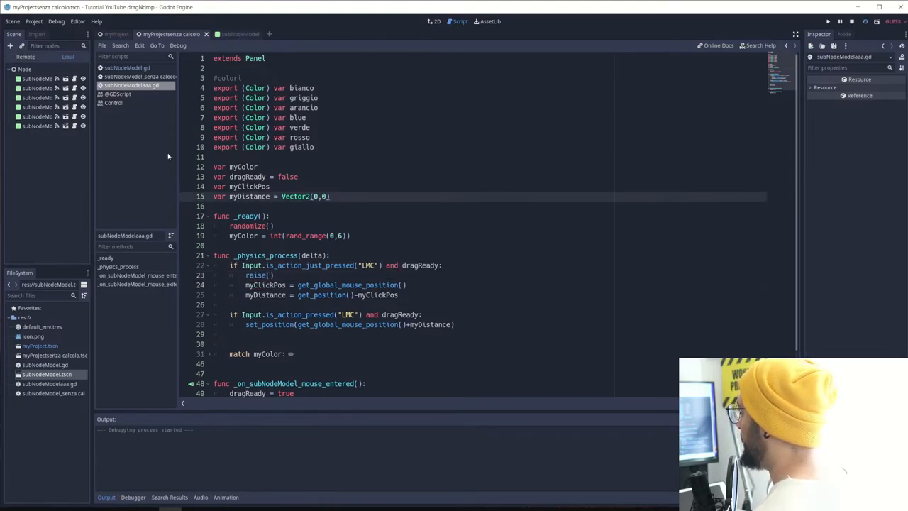
{"action": "left_click", "coordinate": [827, 22]}
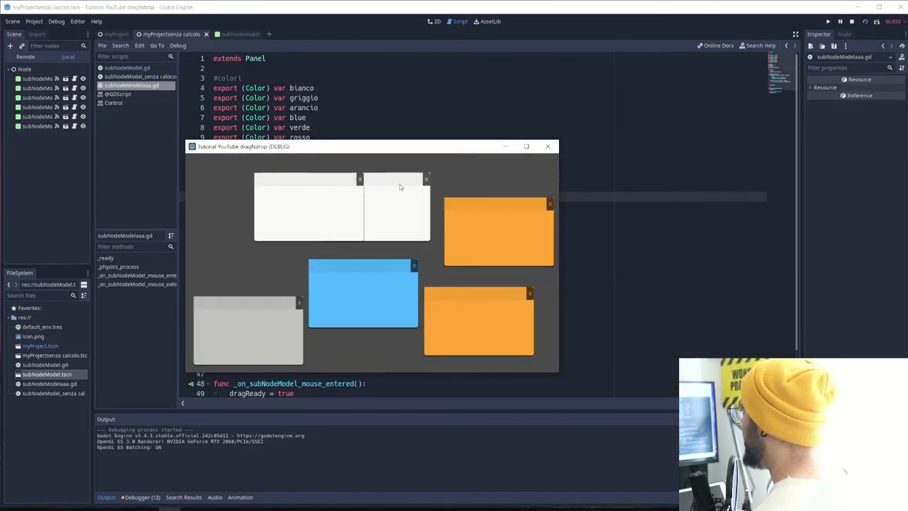
Step: Drag two panels, including the gray one, onto the pile so each lands on top
{"action": "left_click_drag", "start_coordinate": [363, 295], "coordinate": [358, 220]}
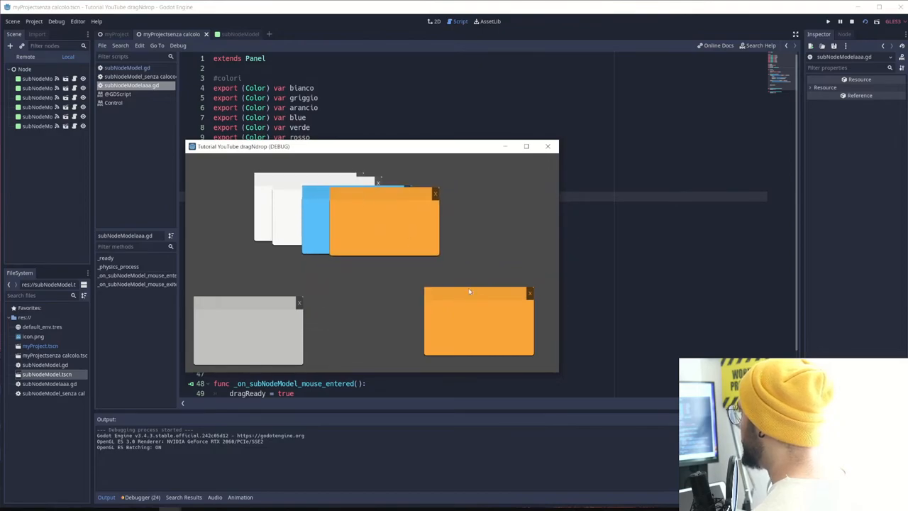
{"action": "left_click_drag", "start_coordinate": [479, 323], "coordinate": [417, 230]}
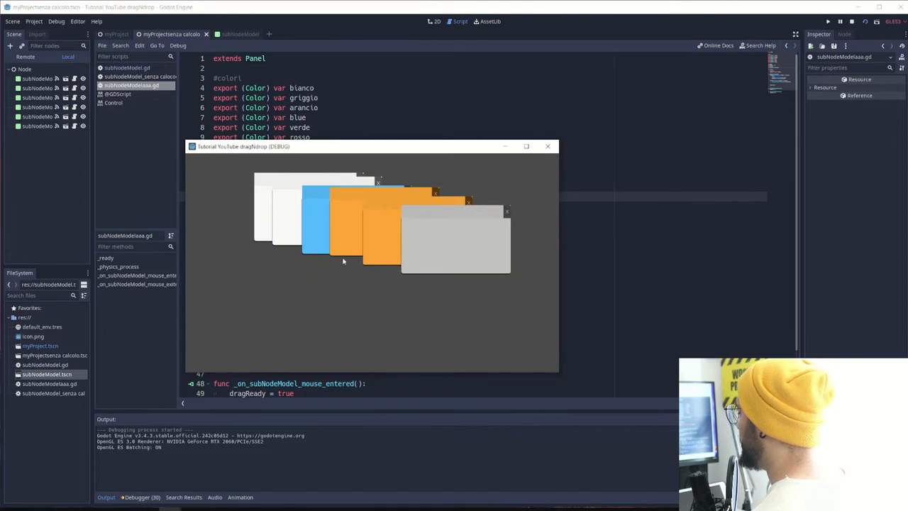
{"action": "mouse_move", "coordinate": [416, 307]}
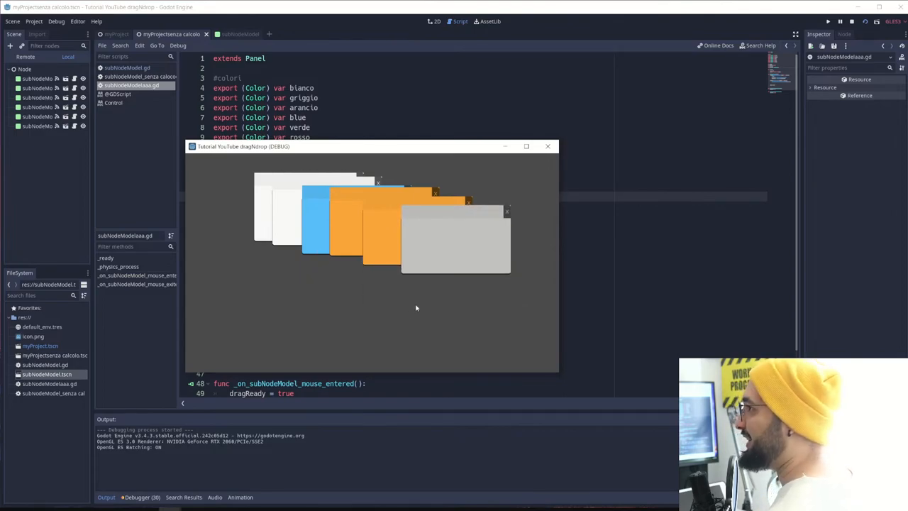